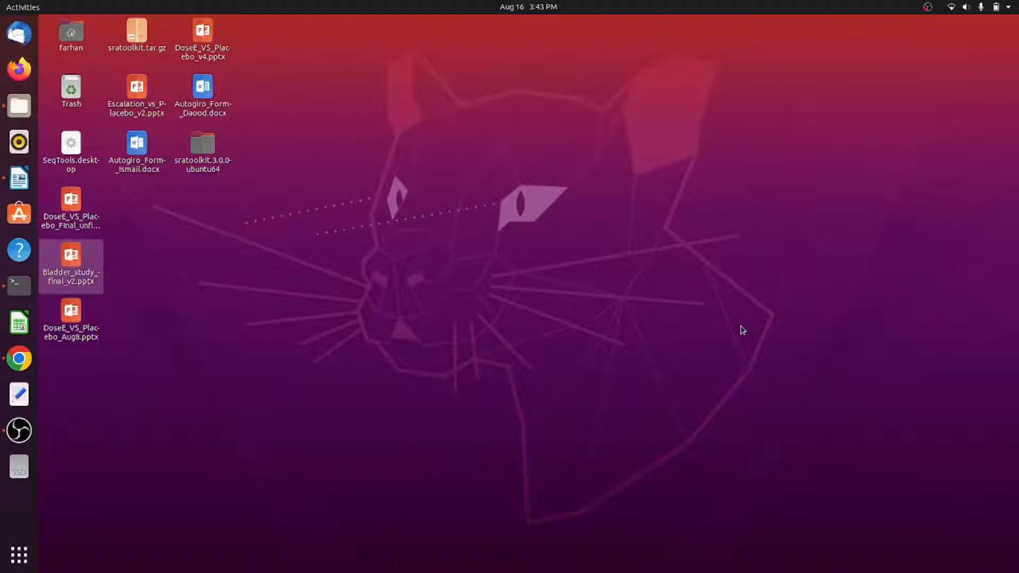
pyautogui.moveTo(213, 432)
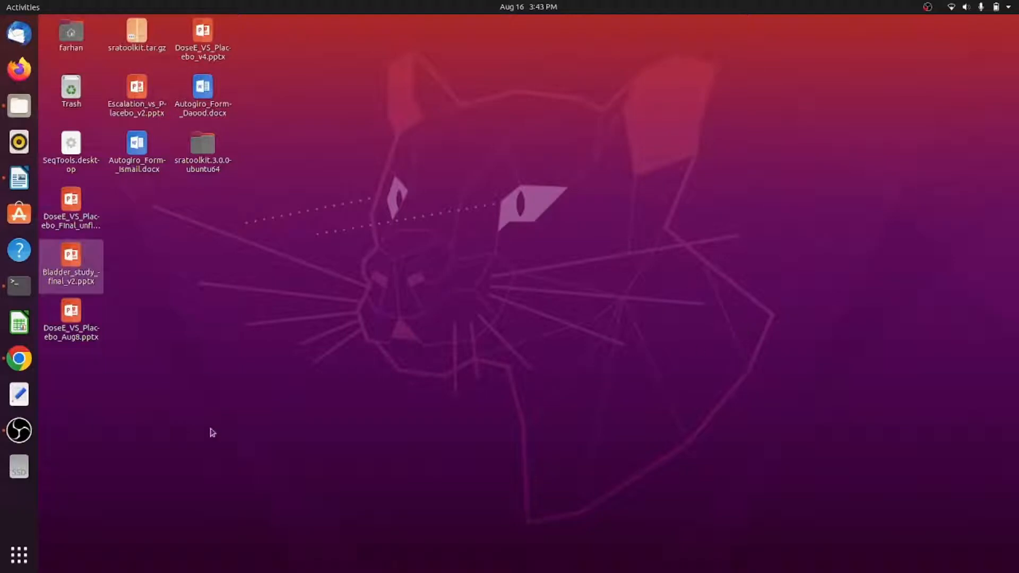
pyautogui.moveTo(137, 408)
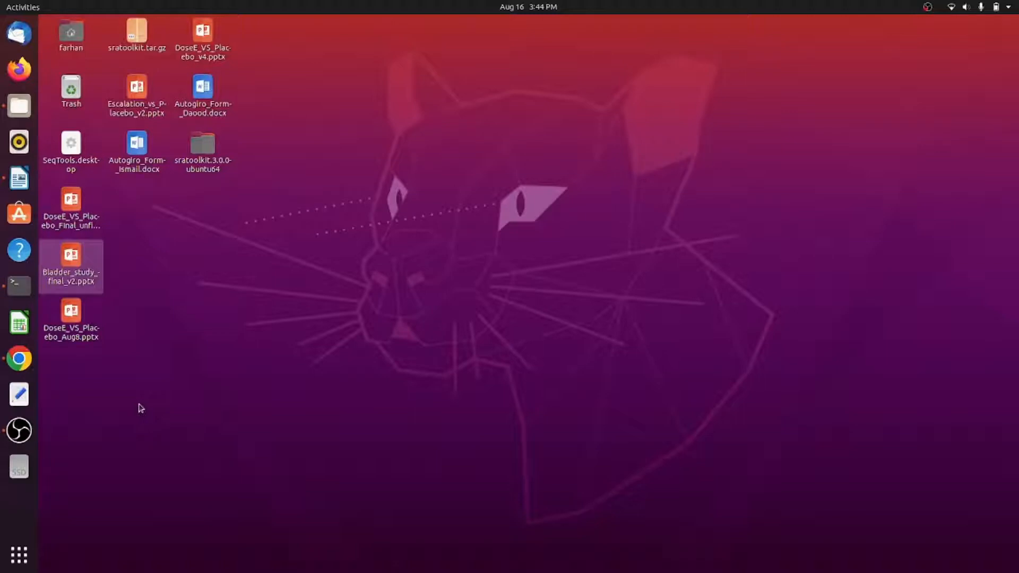
pyautogui.moveTo(142, 408)
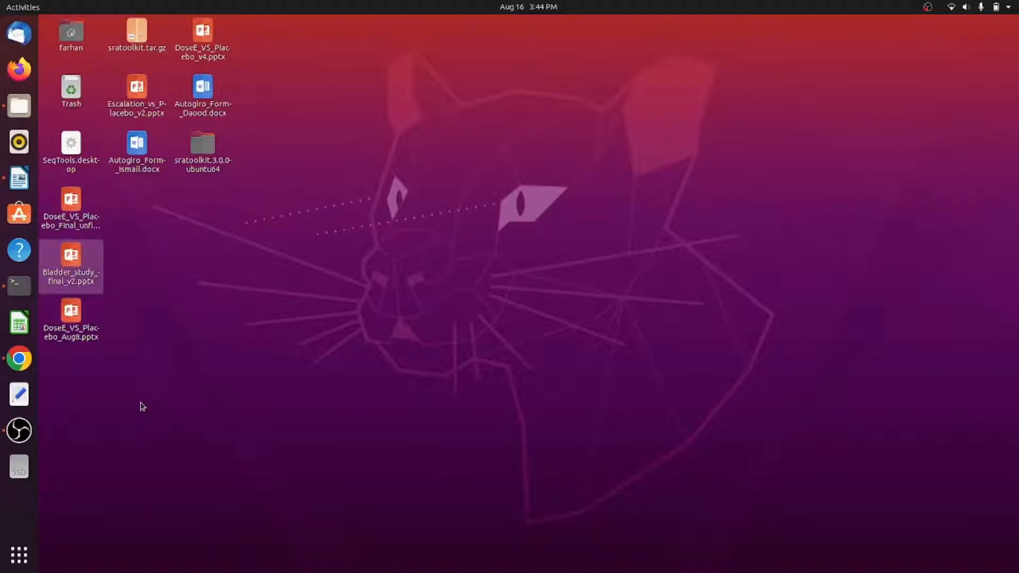
# Navigate Files into Deseq/test_folder and peek at 1.bam.sorted.bam.txt, cancelling its load.
pyautogui.click(18, 107)
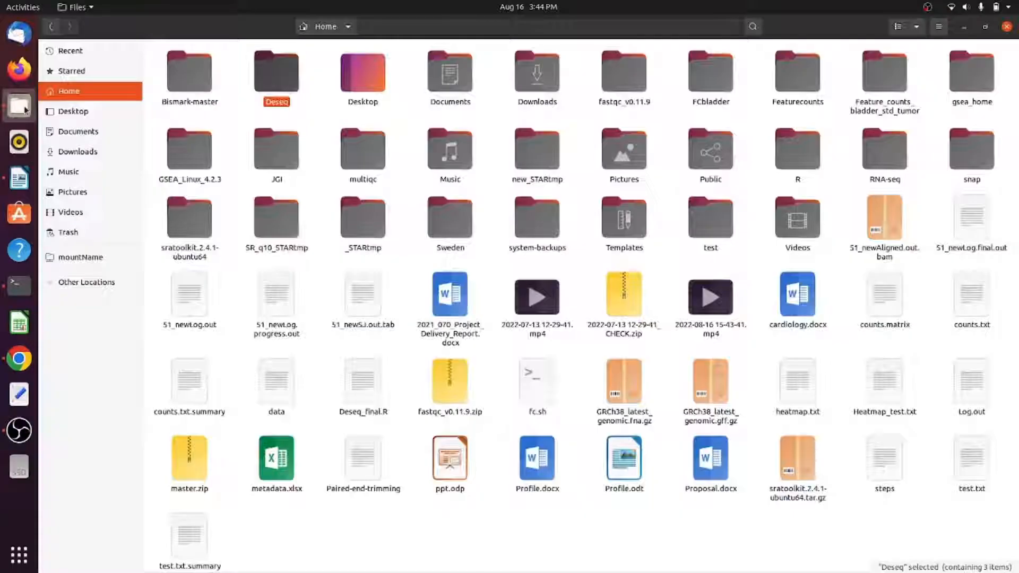
pyautogui.doubleClick(277, 72)
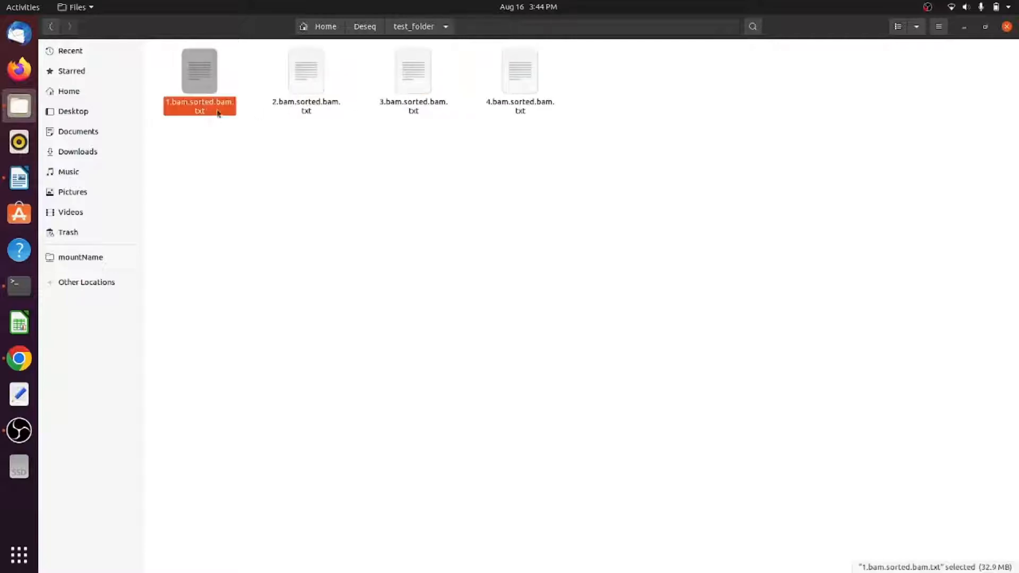
pyautogui.click(413, 71)
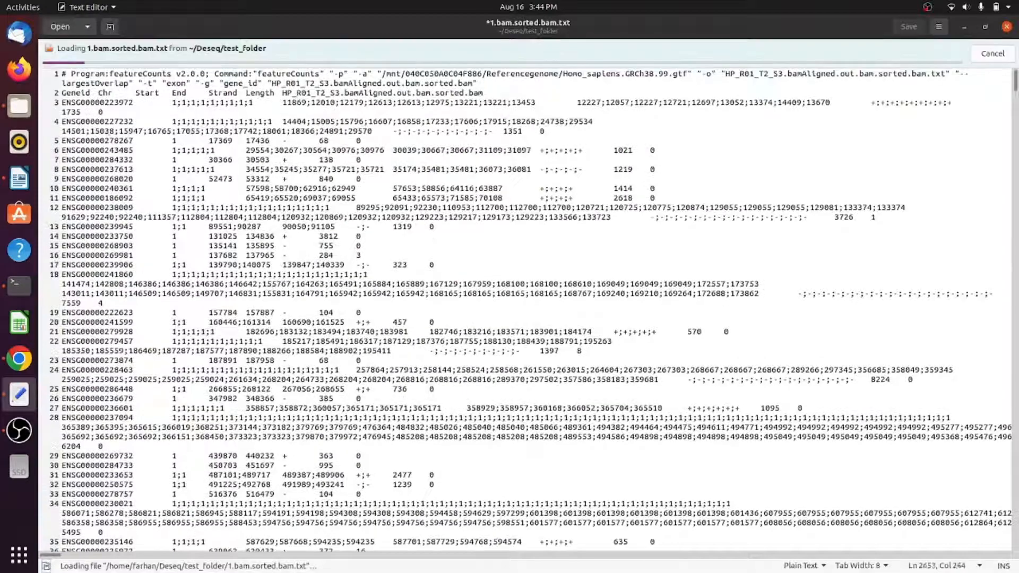
pyautogui.doubleClick(94, 140)
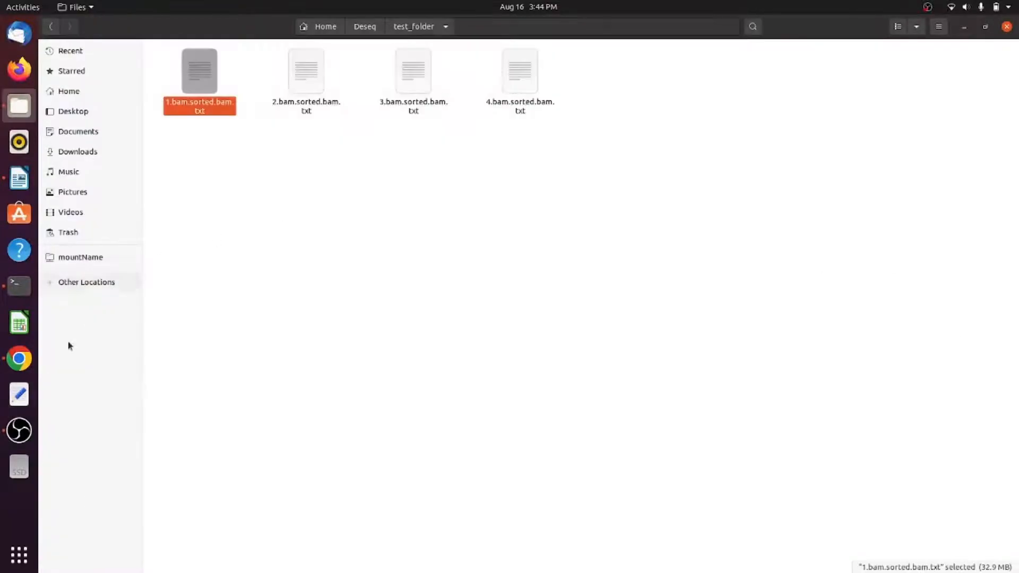
pyautogui.moveTo(37, 205)
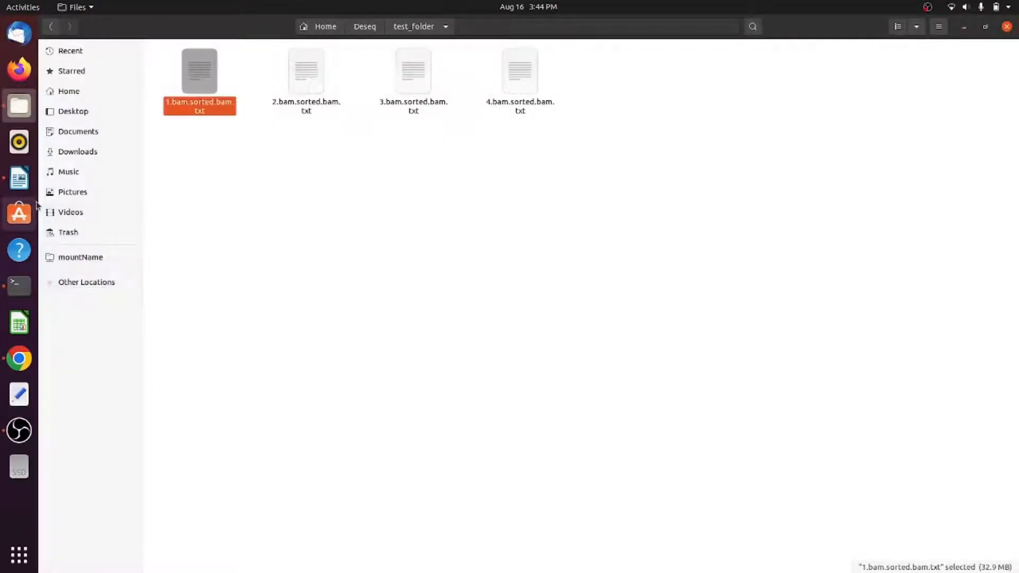
# Show the Writer notes 'How to make a matrix input for Deseq analysis' and select 'sorted' in the first command.
pyautogui.click(18, 177)
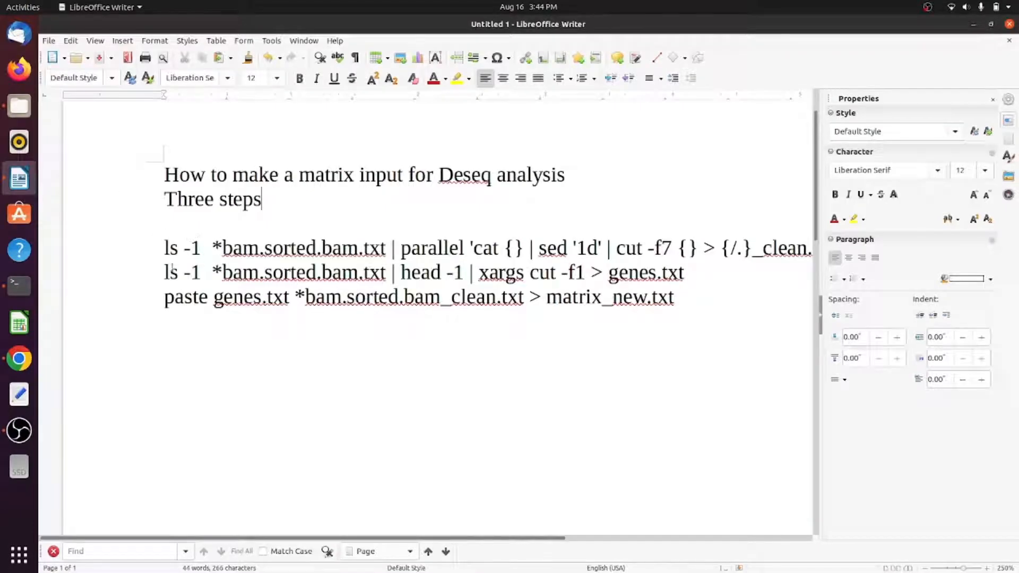
pyautogui.doubleClick(291, 249)
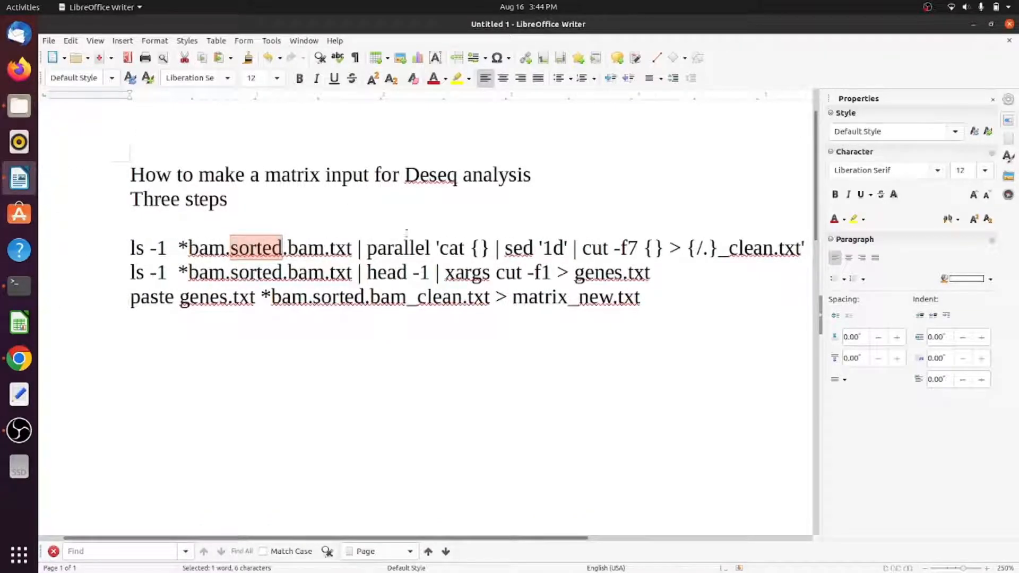
pyautogui.moveTo(18, 105)
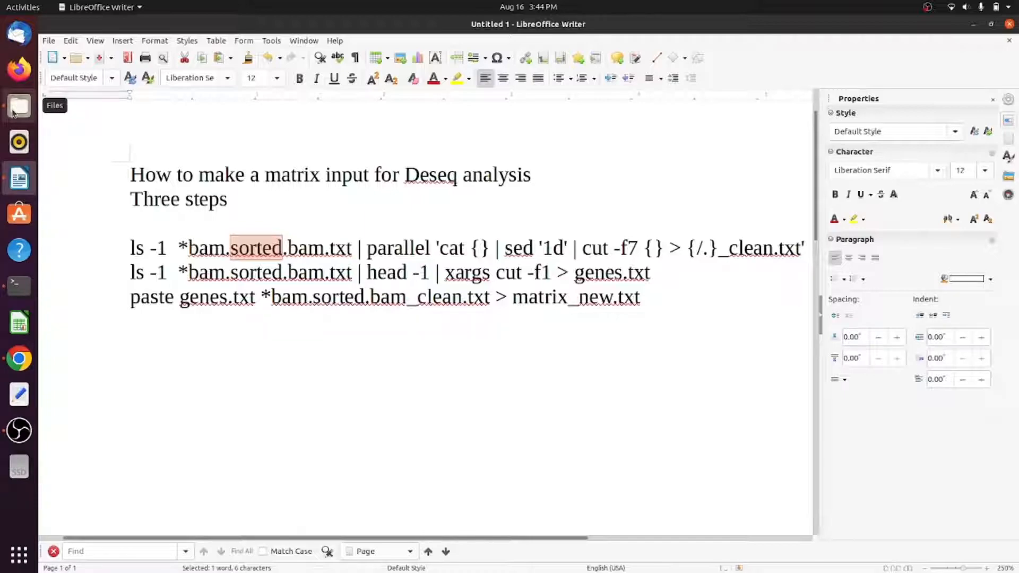
# Launch a maximized Terminal with test_folder as its working directory.
pyautogui.click(18, 106)
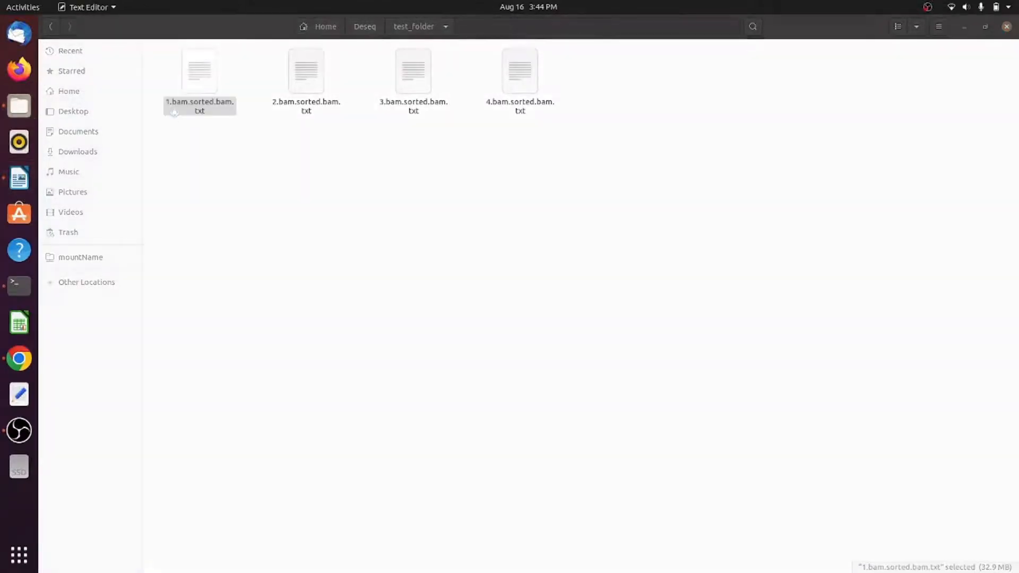
pyautogui.doubleClick(199, 70)
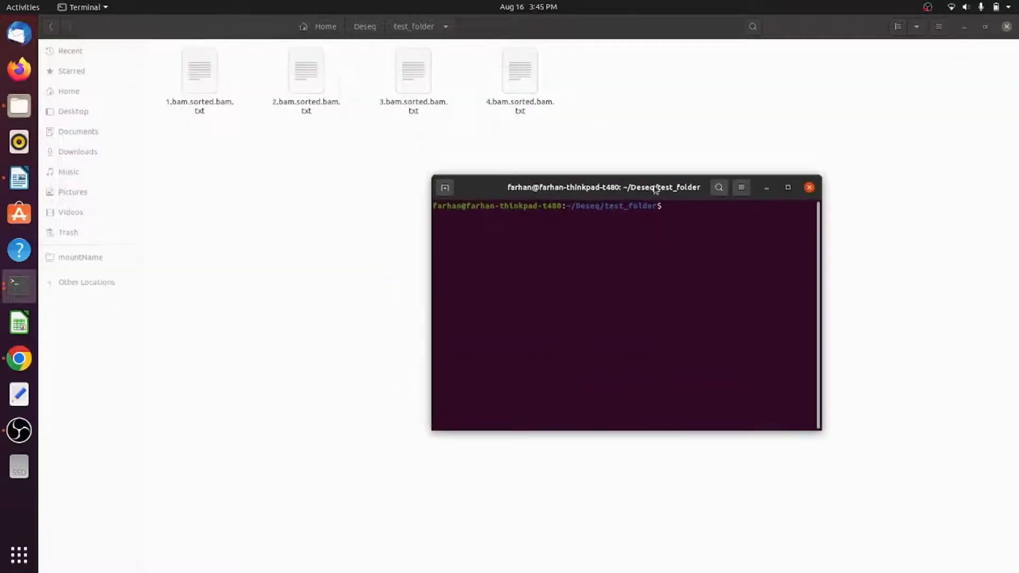
pyautogui.click(788, 187)
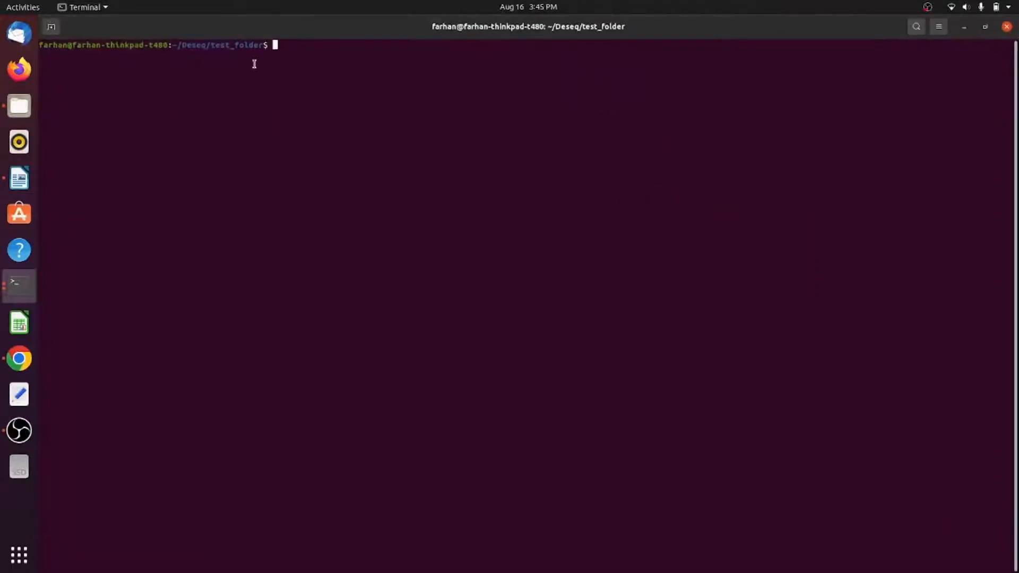
pyautogui.moveTo(18, 105)
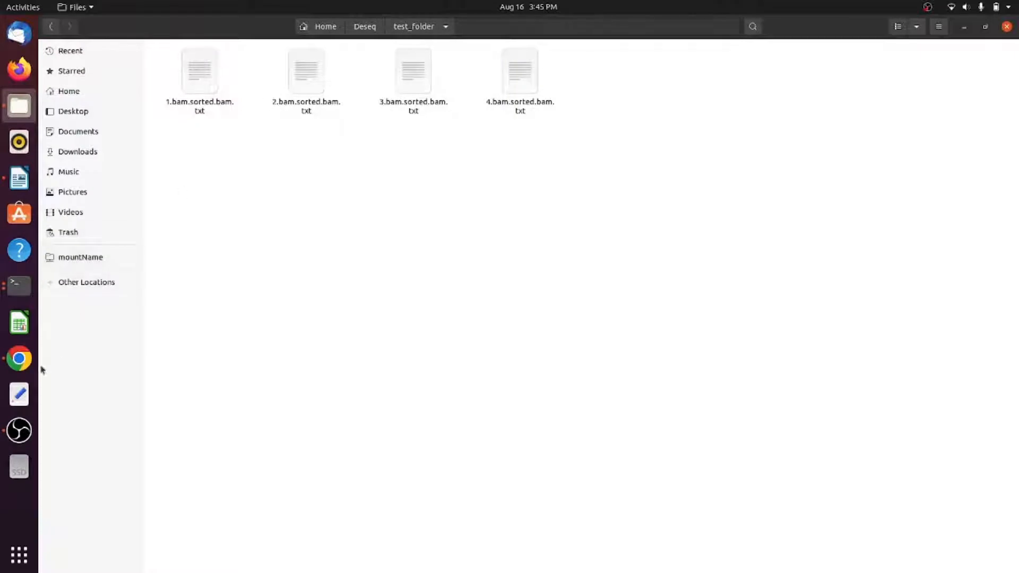
pyautogui.moveTo(19, 178)
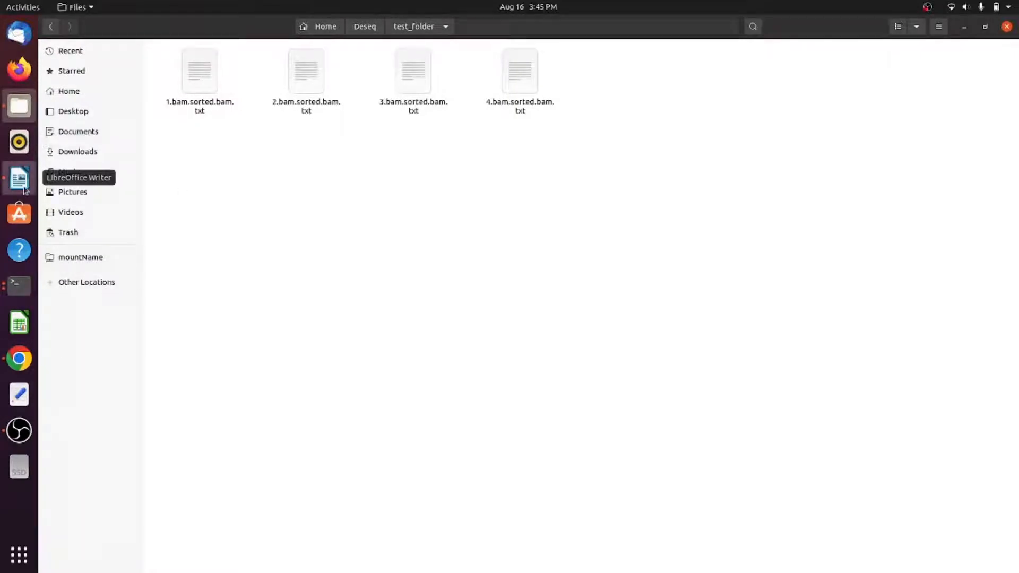
# Copy the first cleaning command from the notes and run it in Terminal.
pyautogui.click(18, 179)
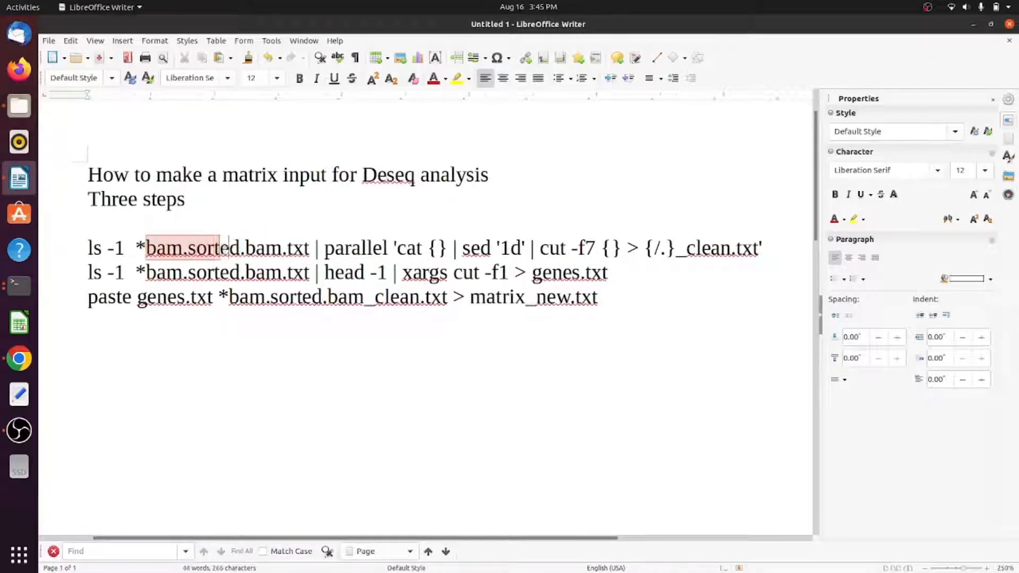
pyautogui.moveTo(225, 248); pyautogui.dragTo(312, 247)
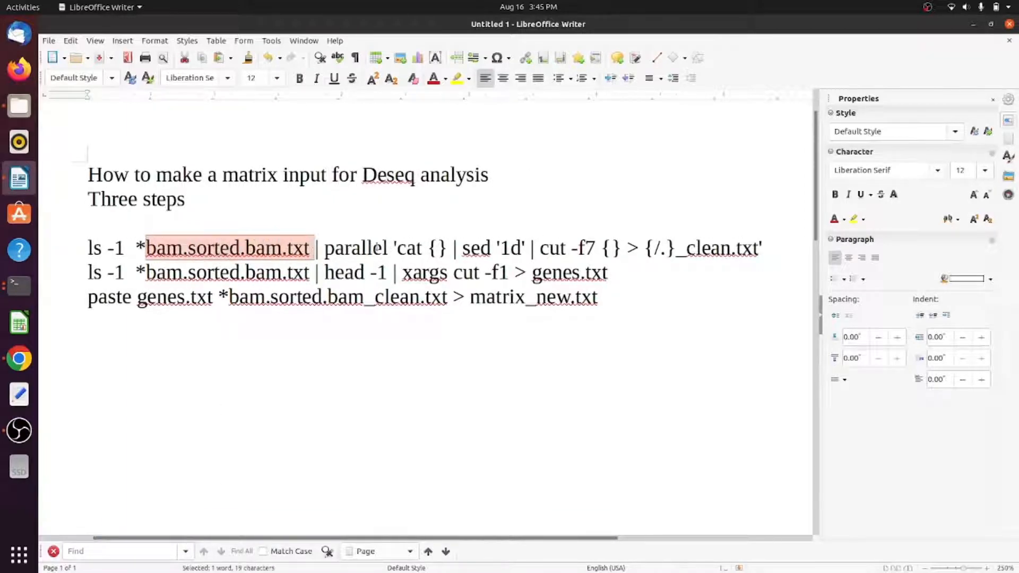
pyautogui.click(369, 247)
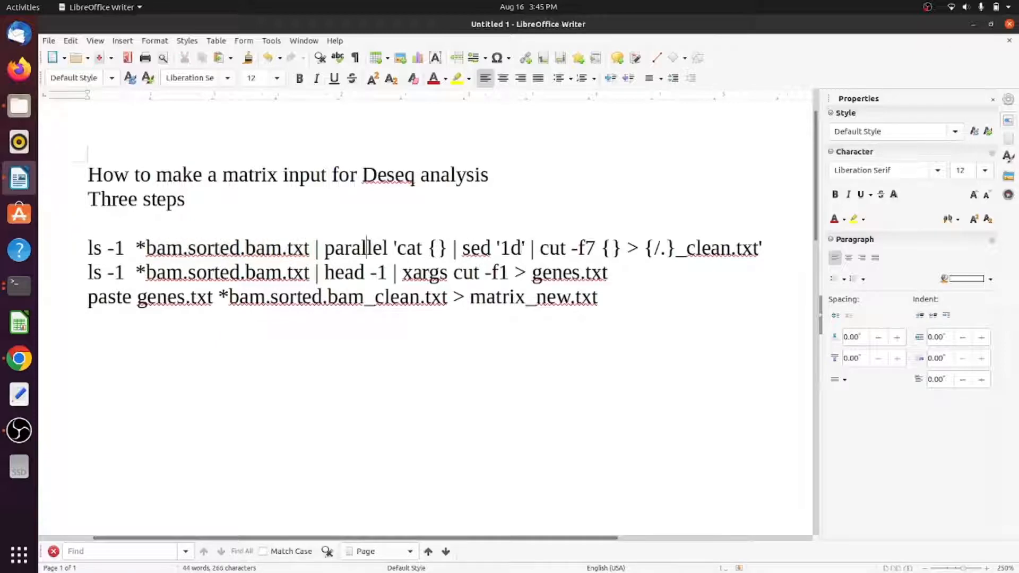
pyautogui.moveTo(88, 247); pyautogui.dragTo(281, 247)
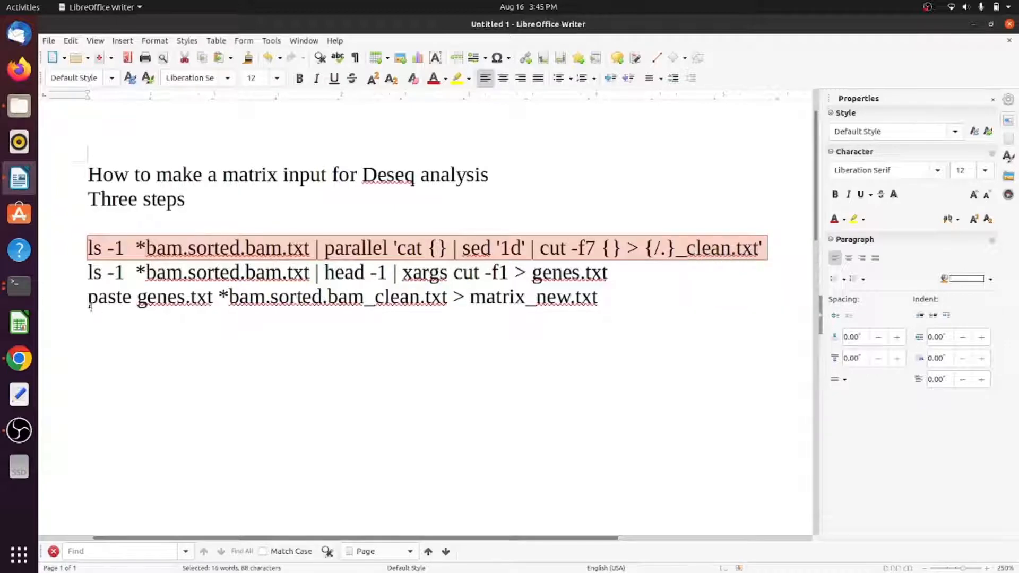
pyautogui.moveTo(18, 286)
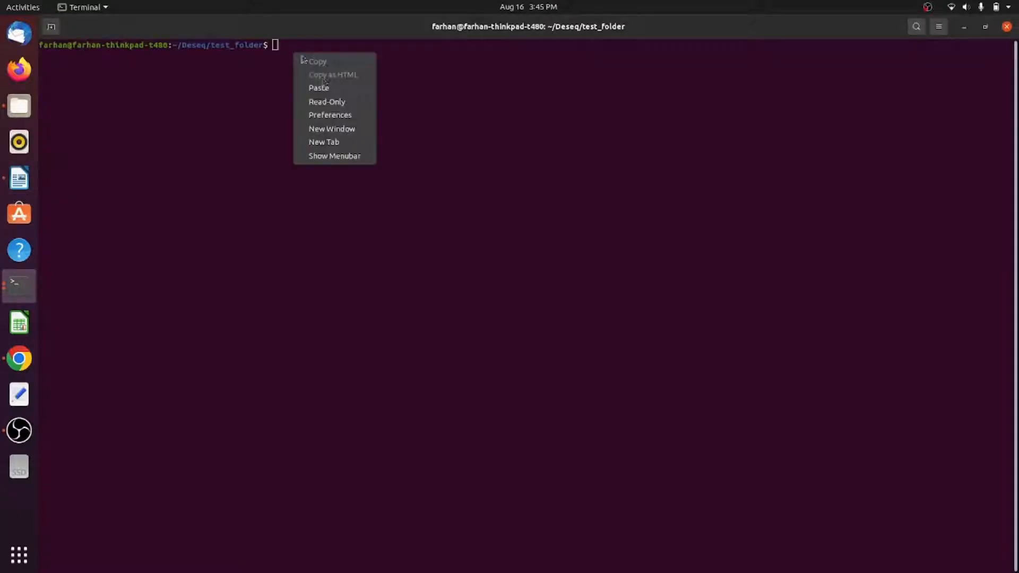
pyautogui.click(320, 87)
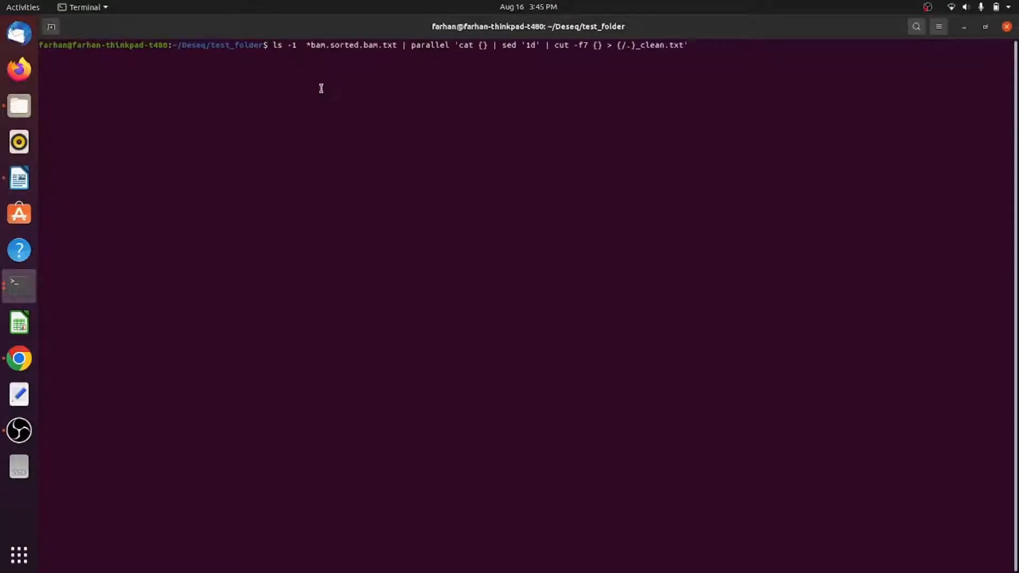
pyautogui.press('Return')
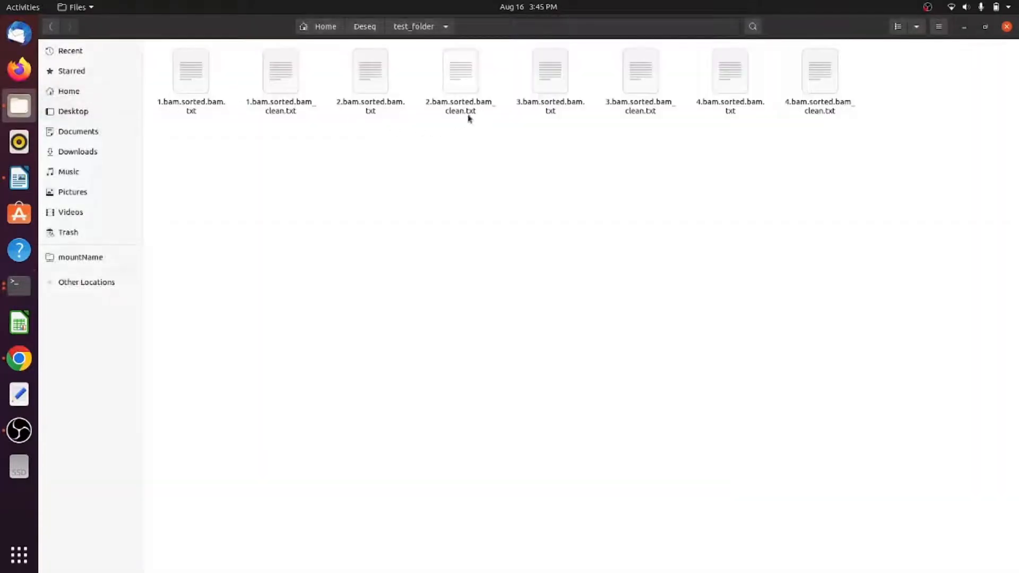
# Check the new _clean.txt files in test_folder and view one sample's cleaned counts.
pyautogui.click(550, 70)
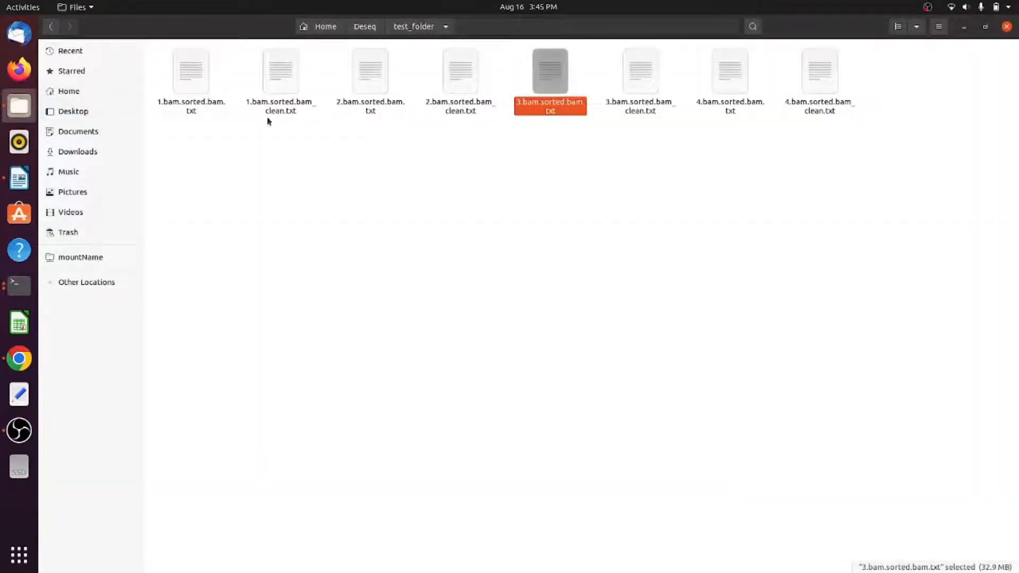
pyautogui.click(640, 70)
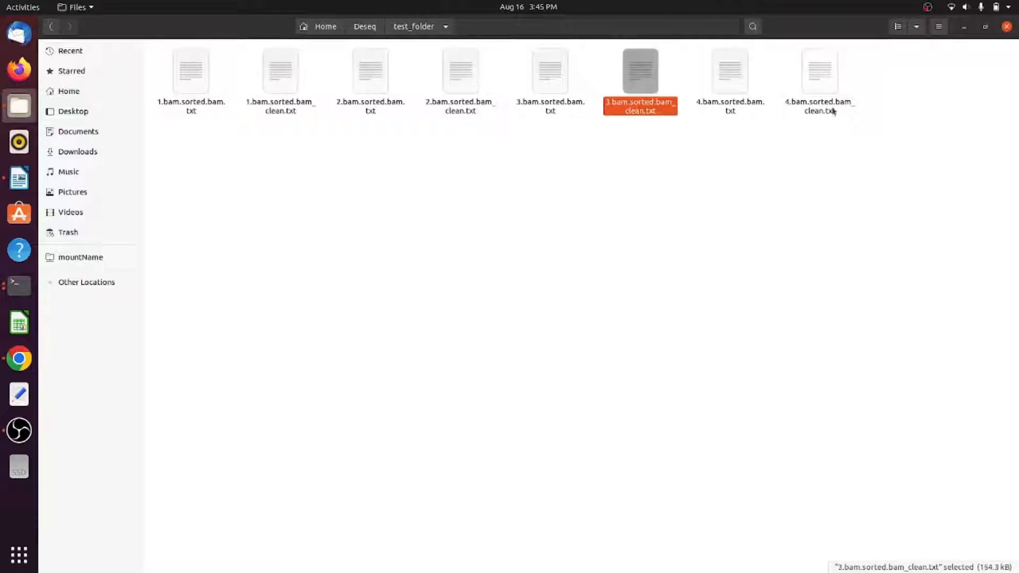
pyautogui.doubleClick(280, 70)
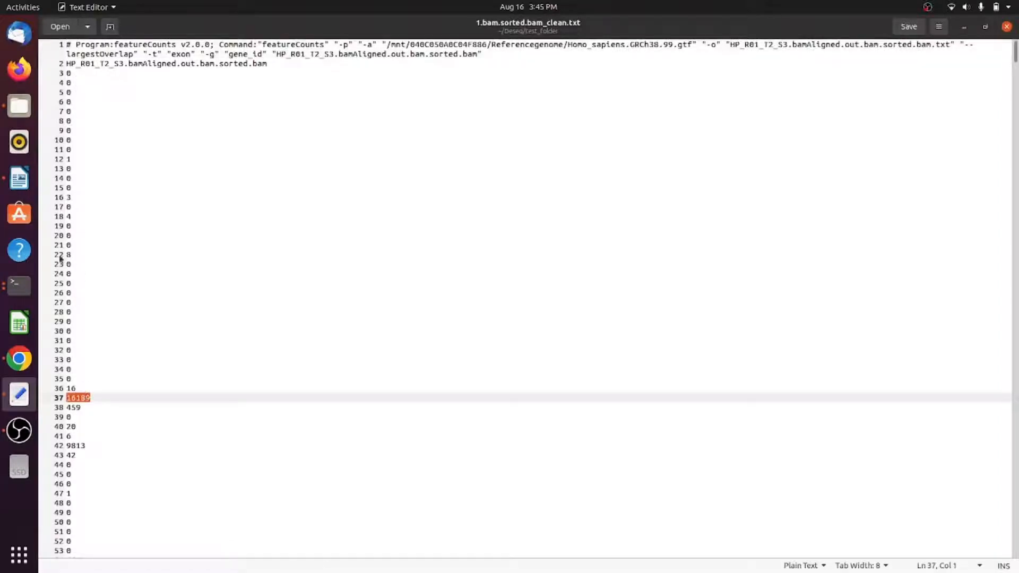
# Scroll through 1.bam.sorted.bam_clean.txt's counts and close the file.
pyautogui.scroll(-3)
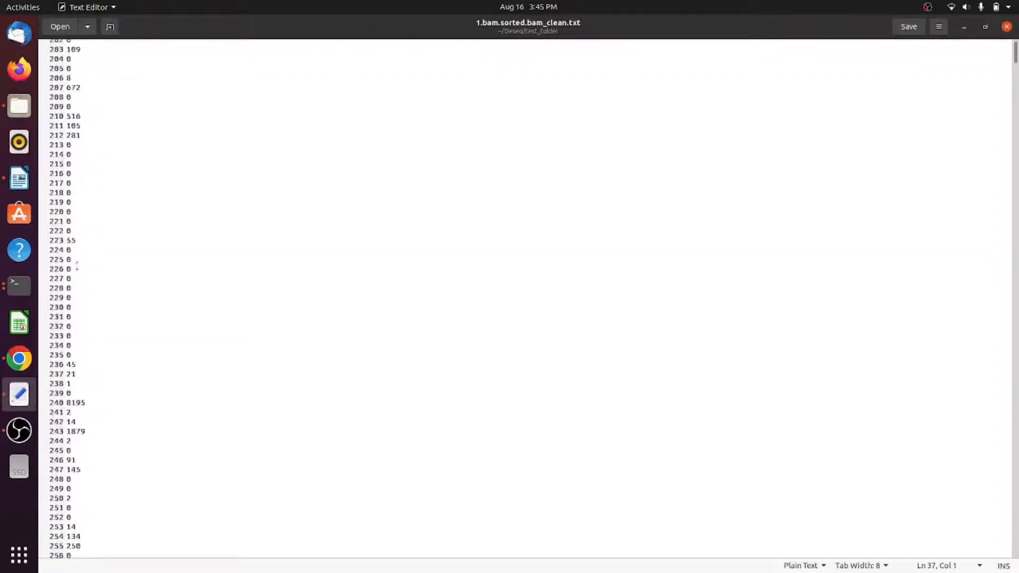
pyautogui.scroll(-3)
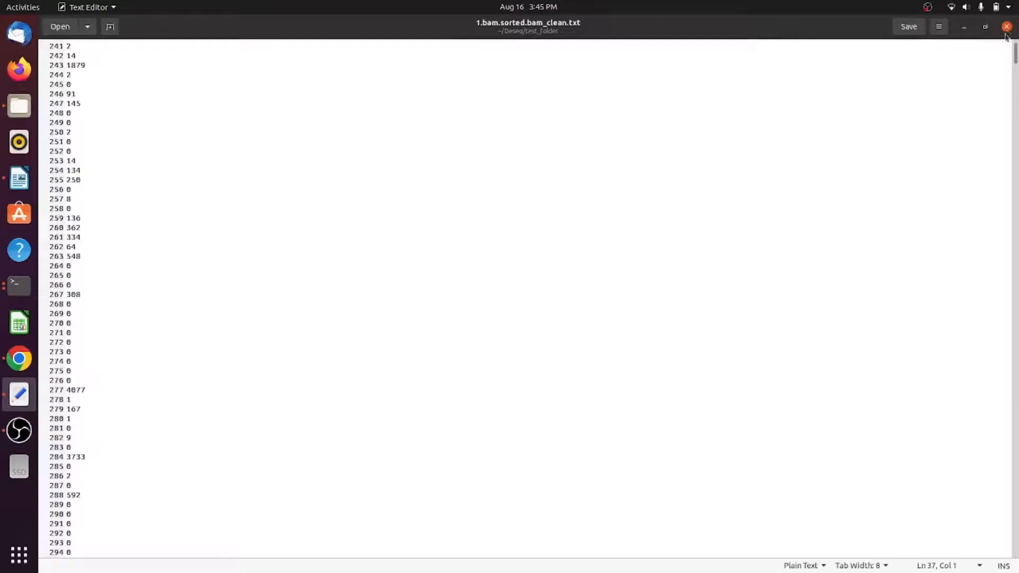
pyautogui.click(1007, 26)
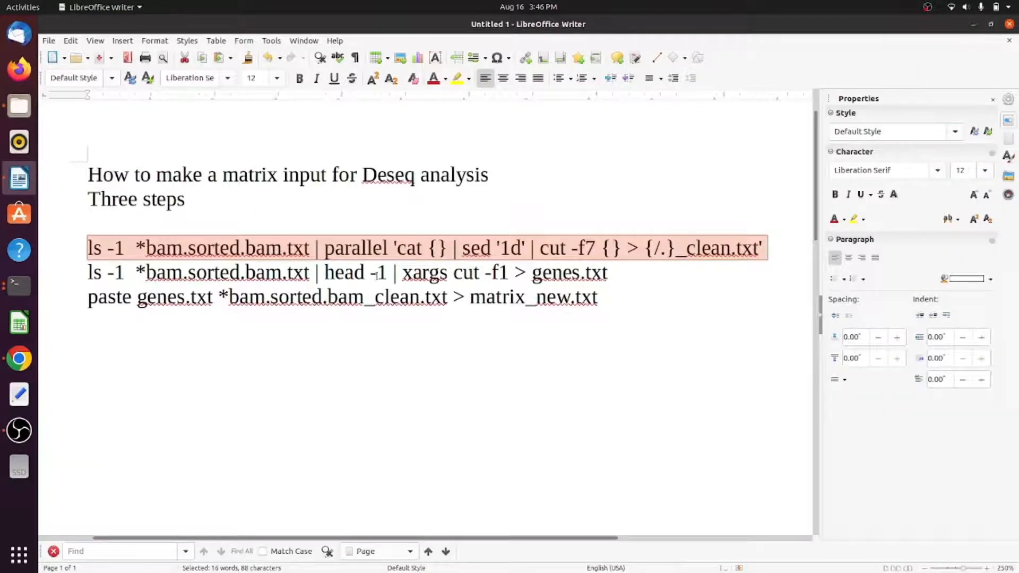
# Select the command line in the Writer notes before checking test_folder for genes.txt.
pyautogui.doubleClick(344, 273)
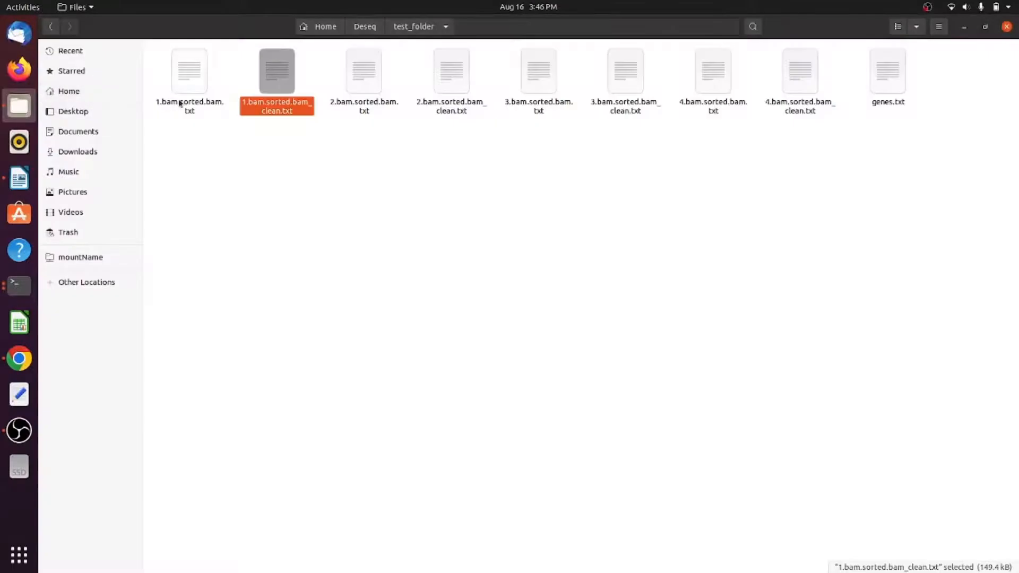
# View genes.txt and scroll through its numbered list of ENSG gene IDs.
pyautogui.click(887, 70)
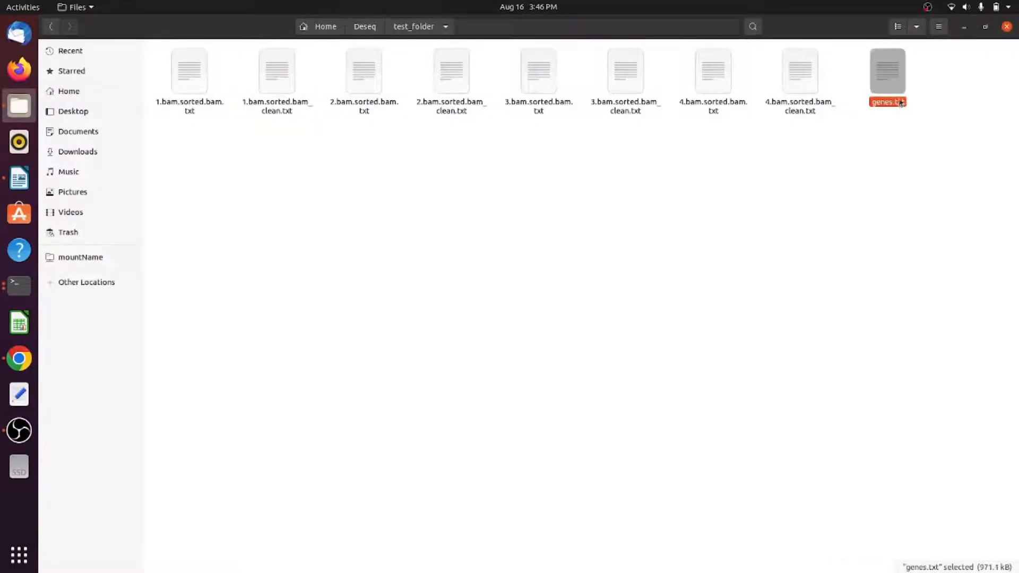
pyautogui.doubleClick(888, 70)
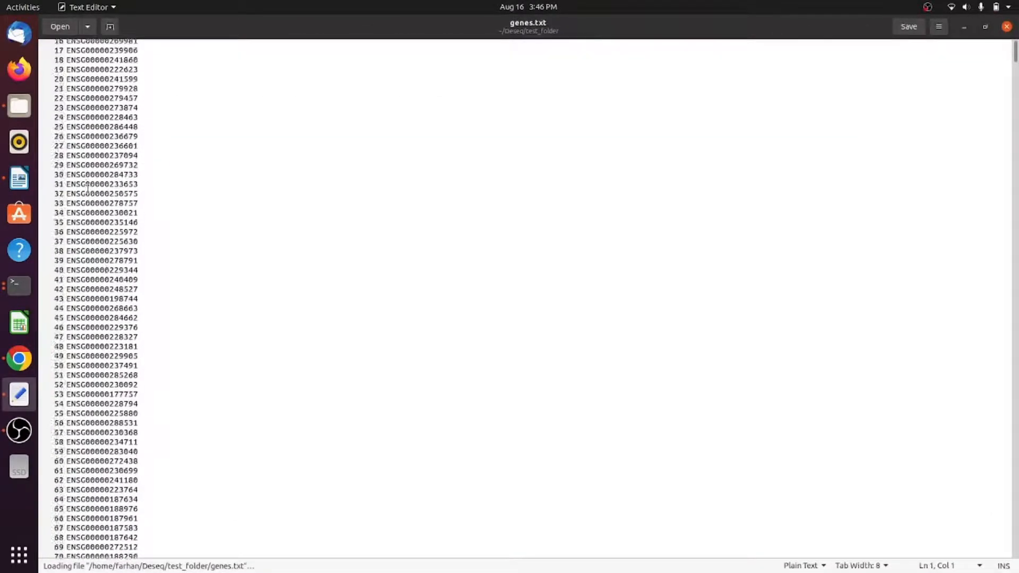
pyautogui.scroll(-3)
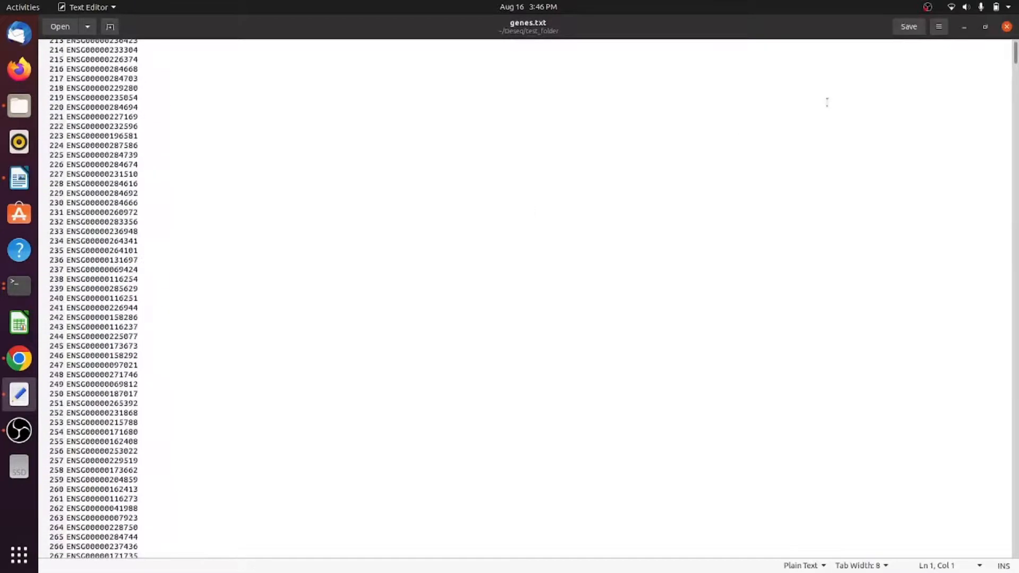
pyautogui.scroll(-3)
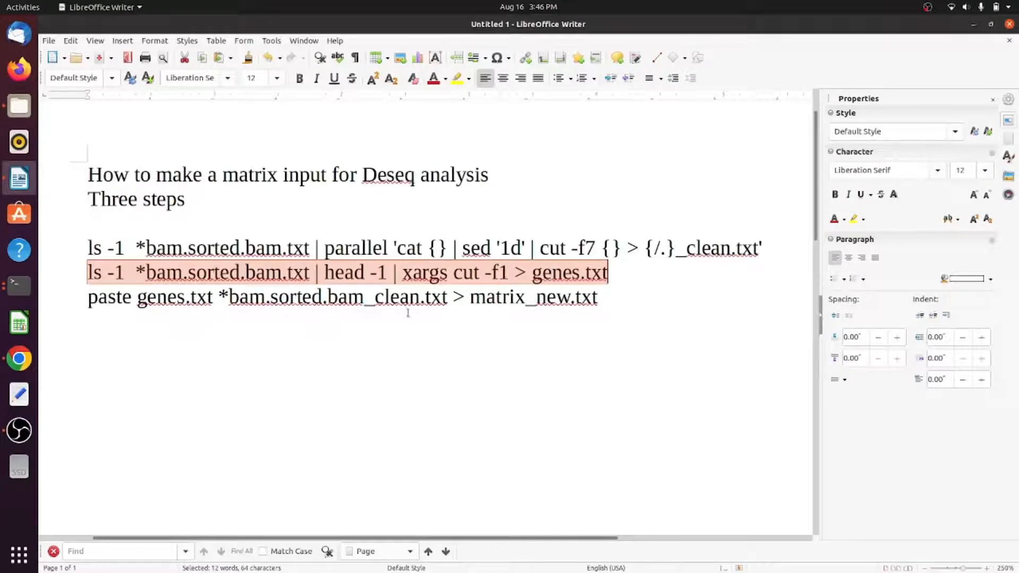
# Copy the third paste command from the notes into Terminal to build matrix_new.txt.
pyautogui.doubleClick(496, 296)
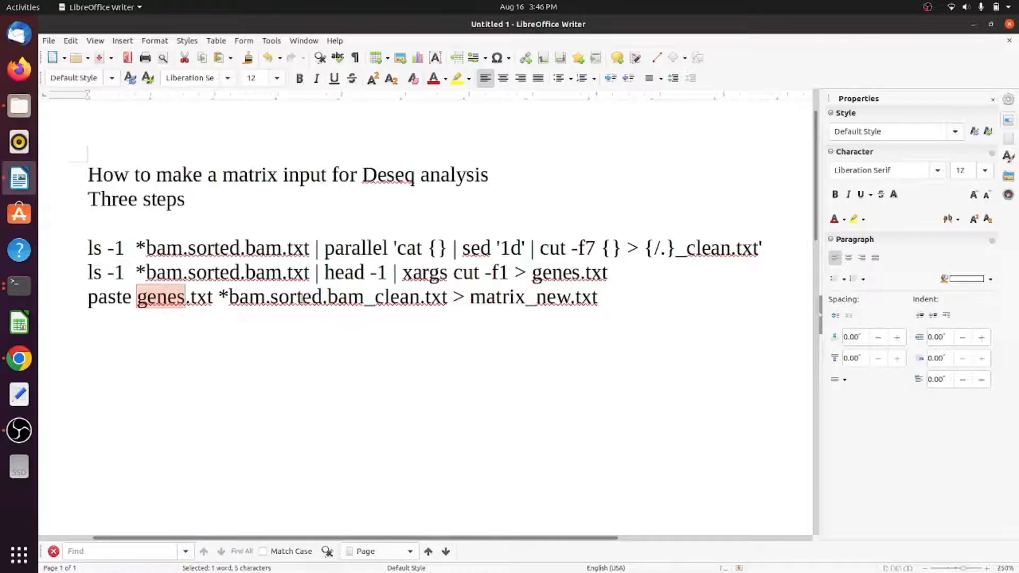
pyautogui.doubleClick(294, 297)
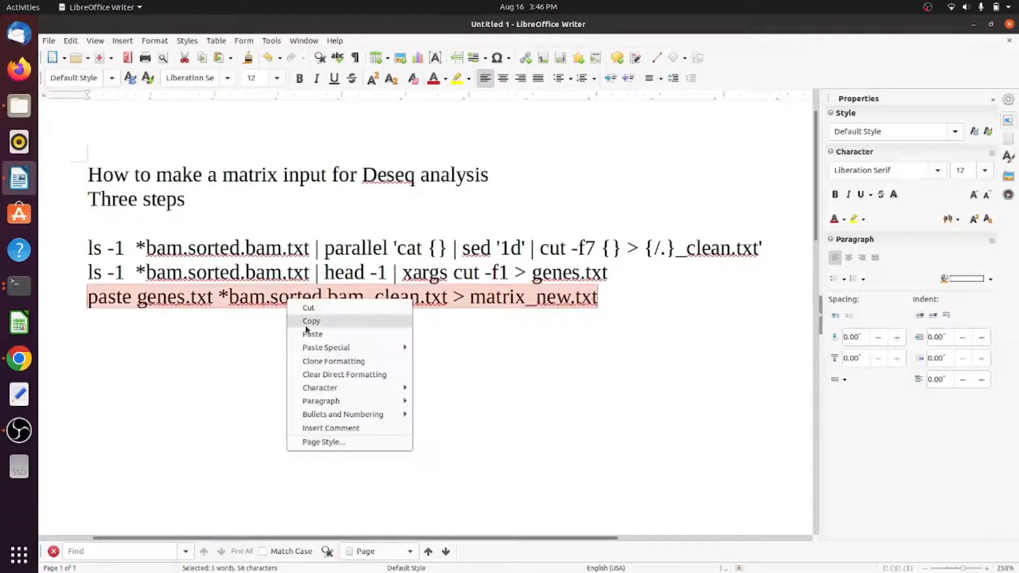
pyautogui.click(312, 321)
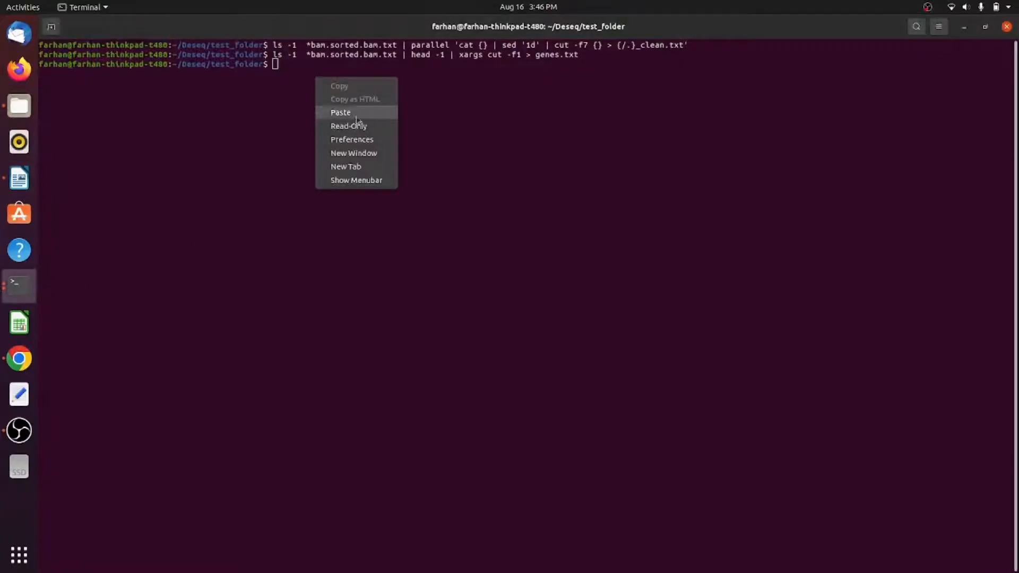
pyautogui.click(340, 111)
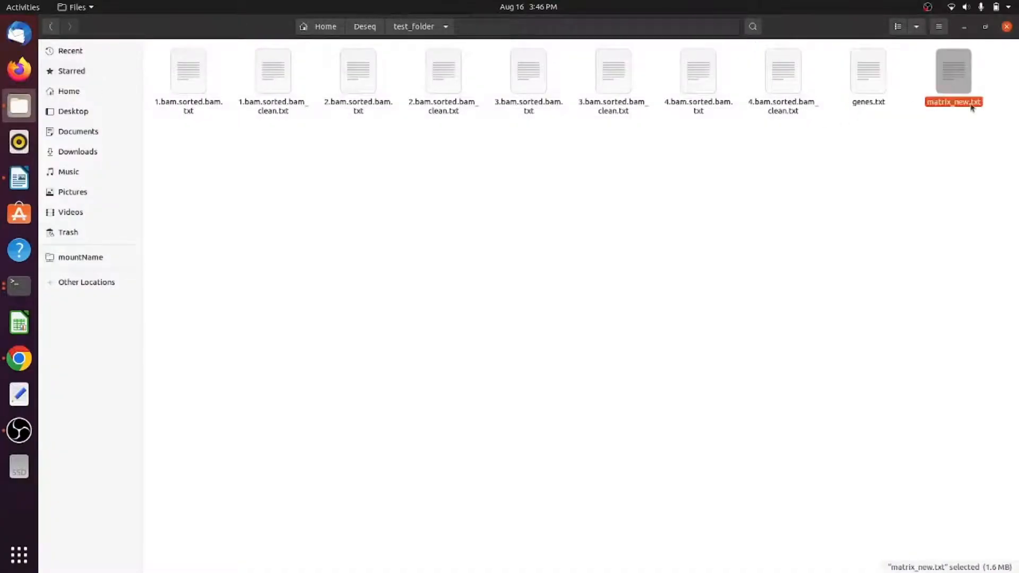
# Inspect matrix_new.txt's gene ID and four count columns, close it, and choose Open With Other Application.
pyautogui.doubleClick(953, 70)
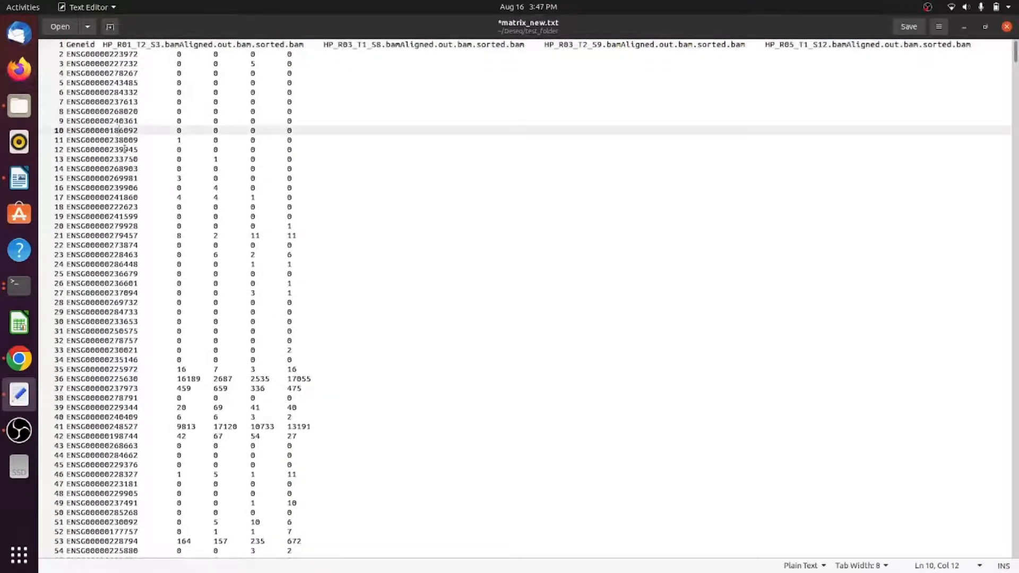
pyautogui.click(908, 26)
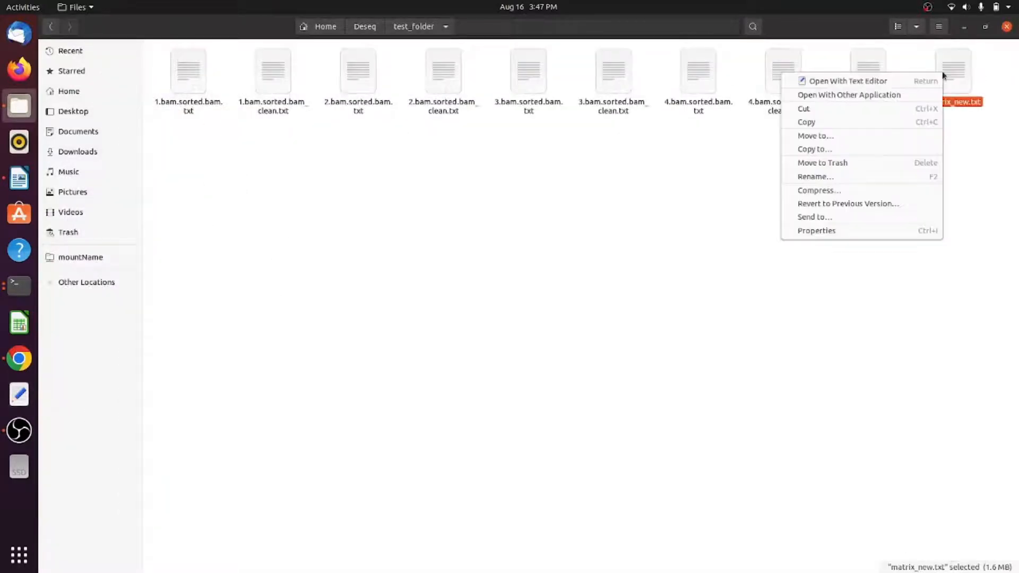
pyautogui.click(849, 95)
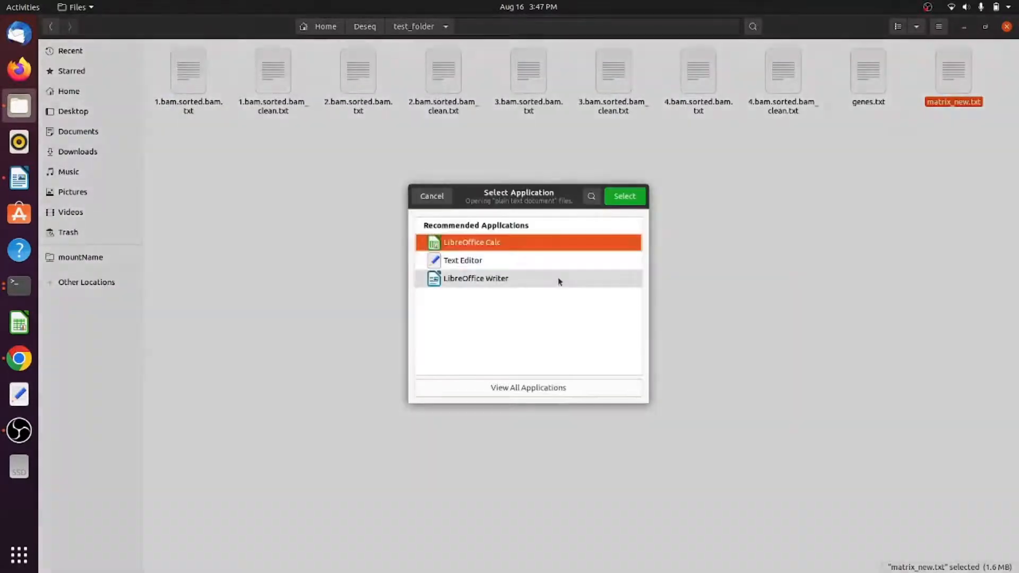
# Import matrix_new.txt into LibreOffice Calc with default settings and scroll through the gene/count columns.
pyautogui.click(622, 195)
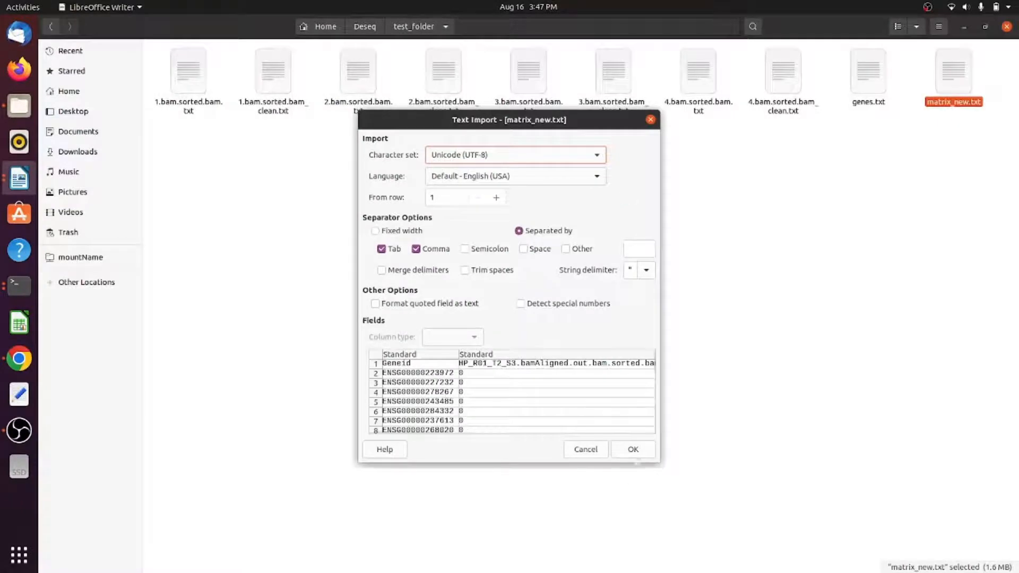
pyautogui.click(632, 449)
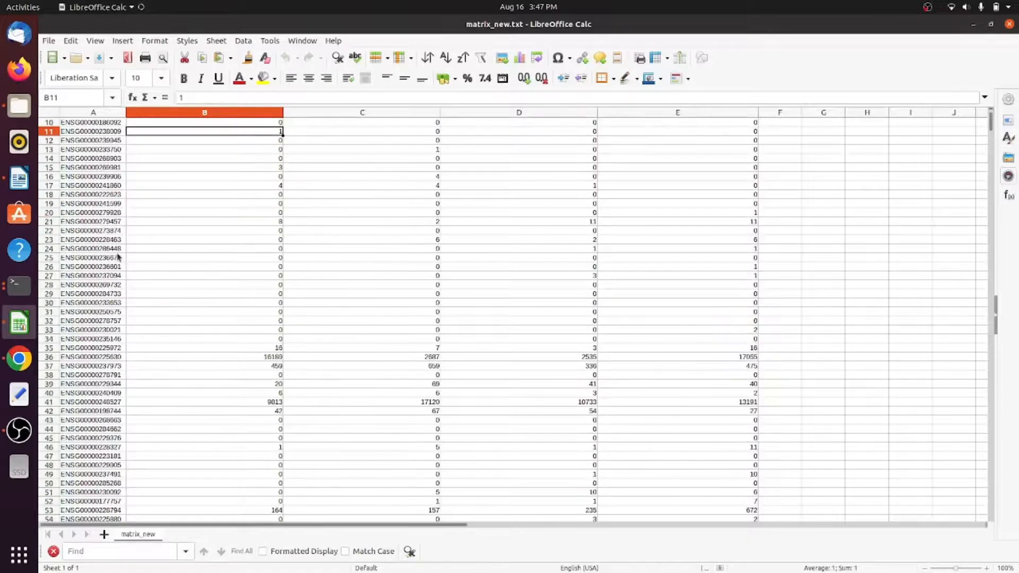
pyautogui.click(362, 257)
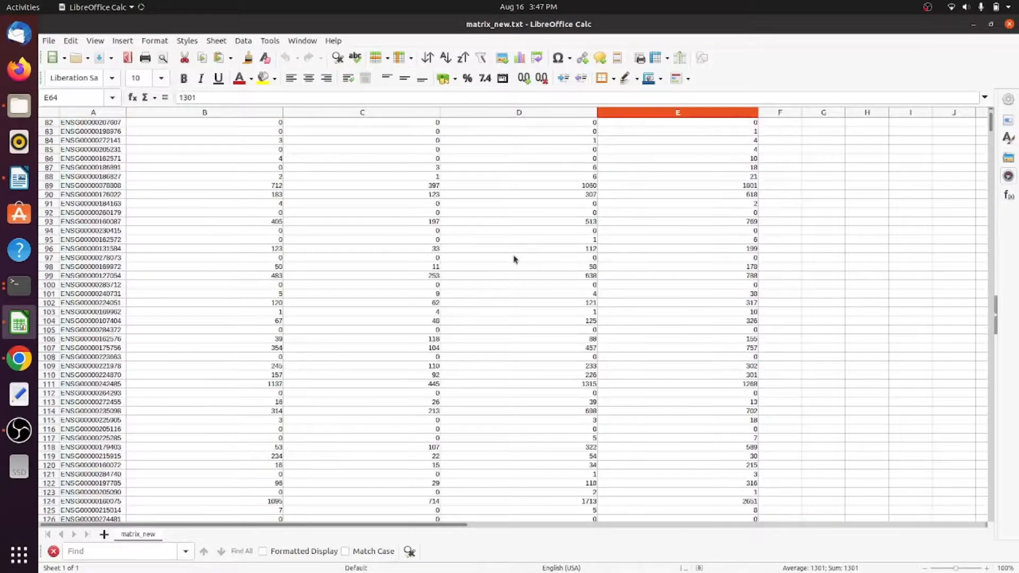
pyautogui.scroll(-3)
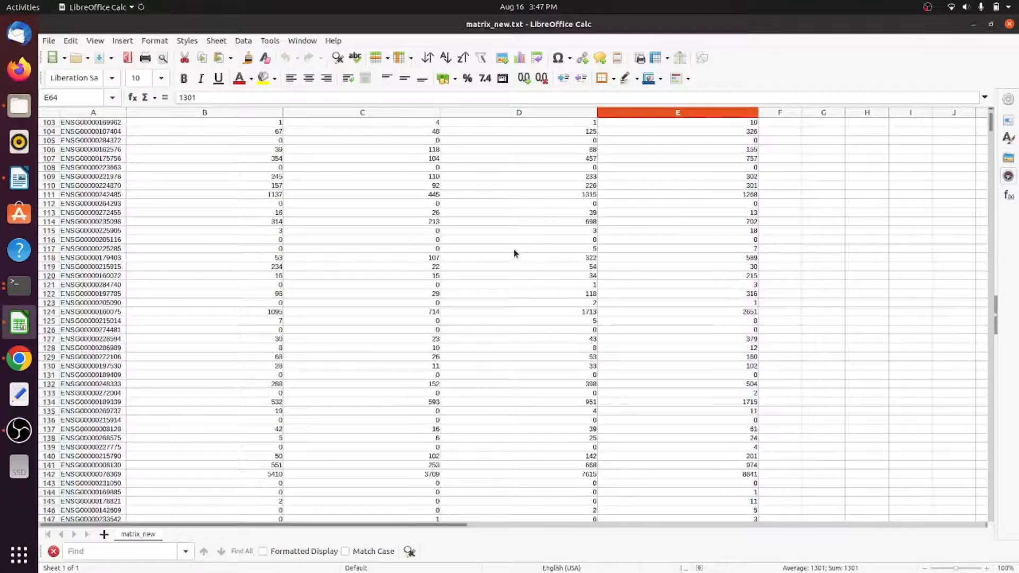
pyautogui.moveTo(518, 251)
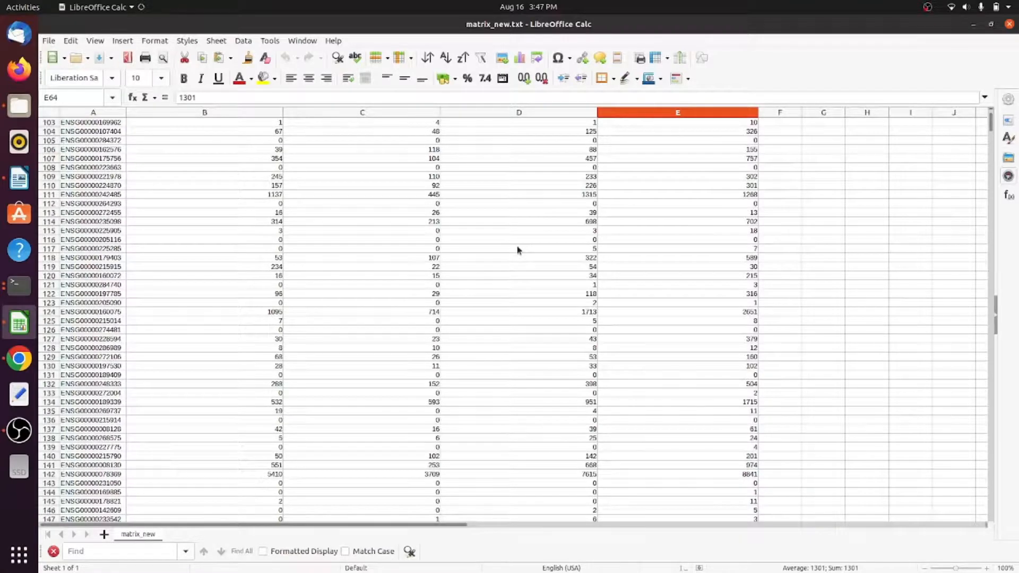
pyautogui.scroll(-3)
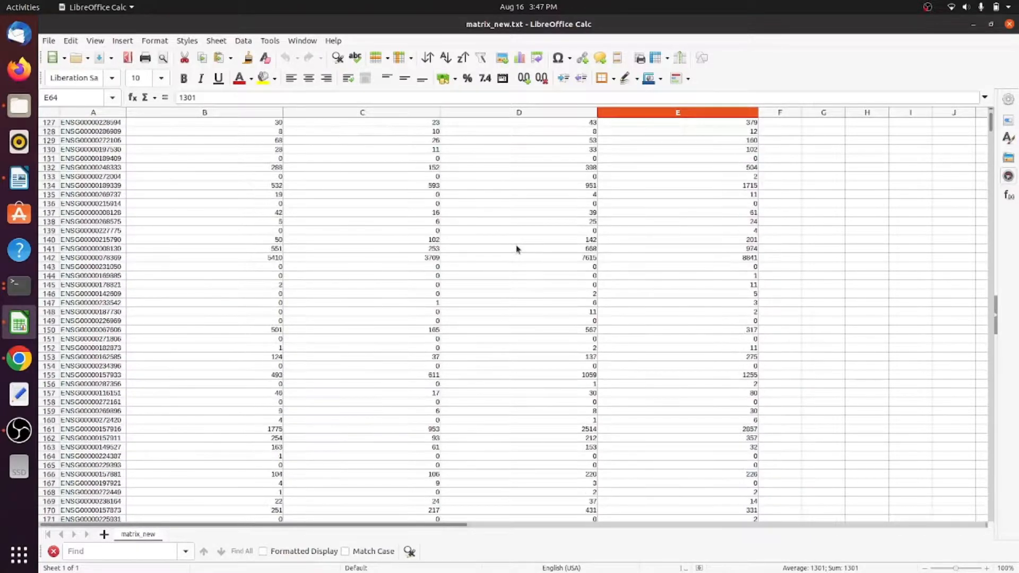
pyautogui.scroll(-3)
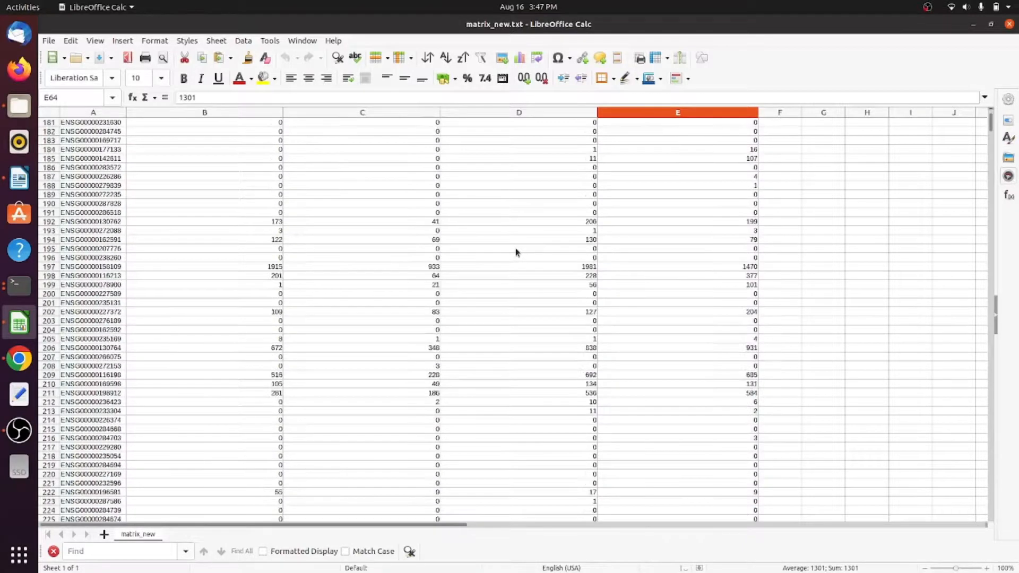
pyautogui.scroll(-3)
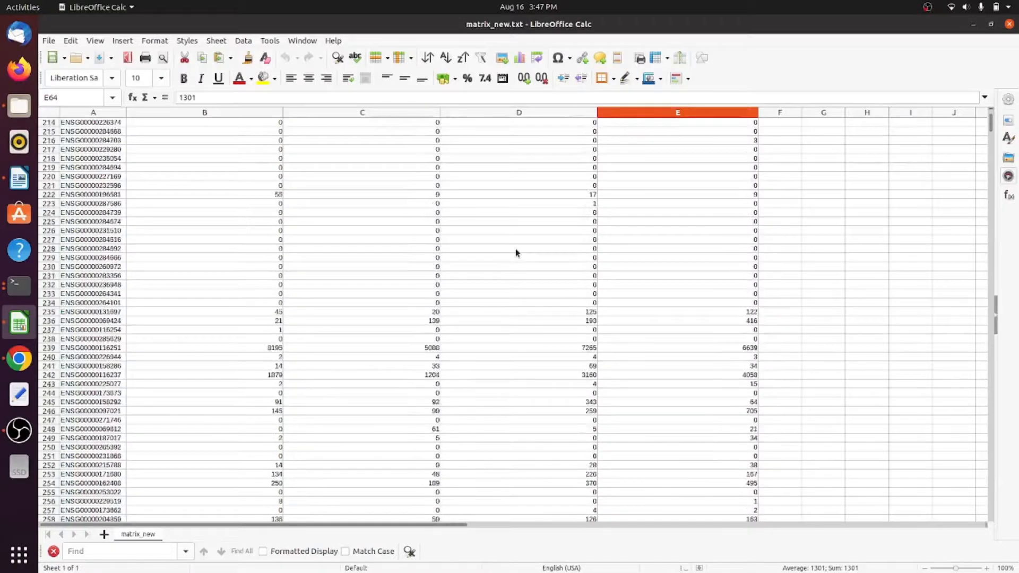
pyautogui.scroll(3)
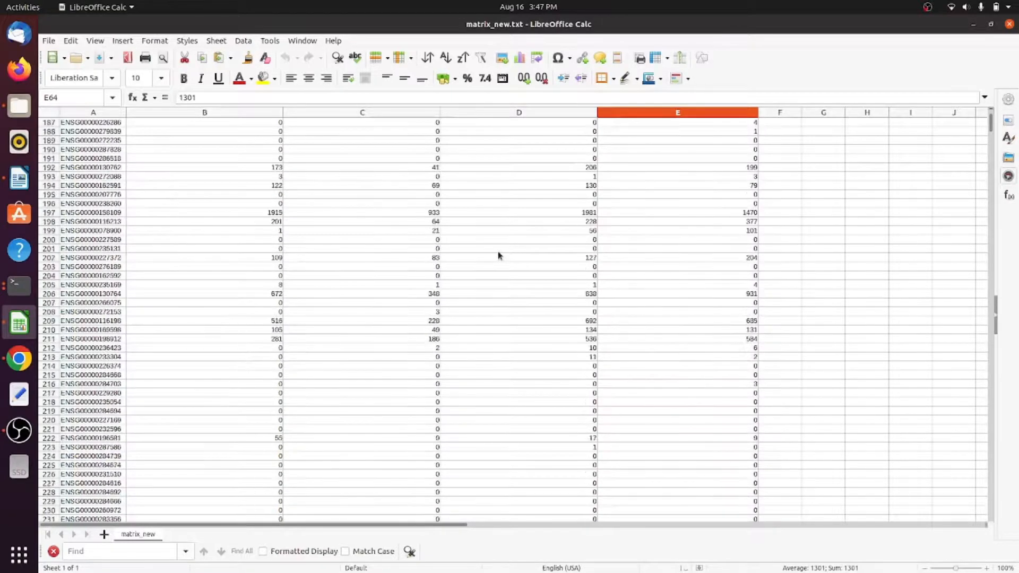